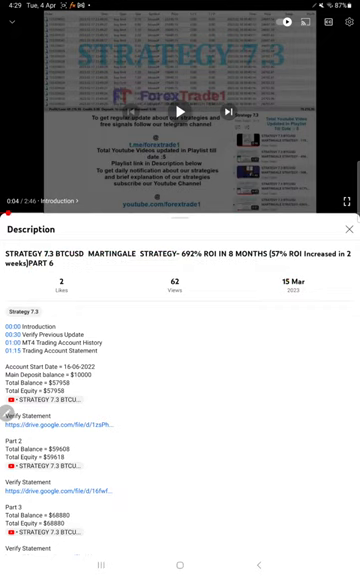
Step: Scroll down to the statement's summary figures and draw a pen stroke beneath them
{"action": "scroll", "scroll_direction": "down", "scroll_amount": 3}
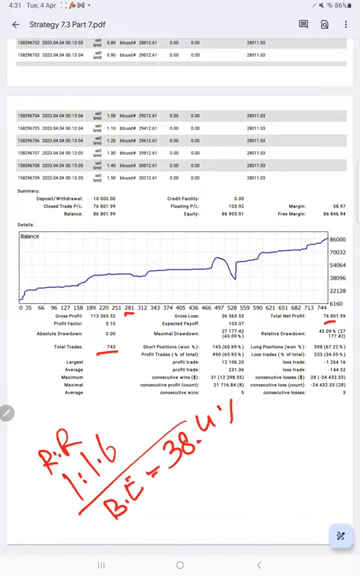
{"action": "left_click_drag", "start_coordinate": [108, 527], "coordinate": [200, 462]}
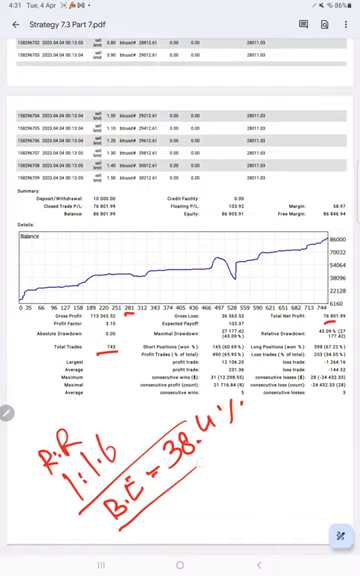